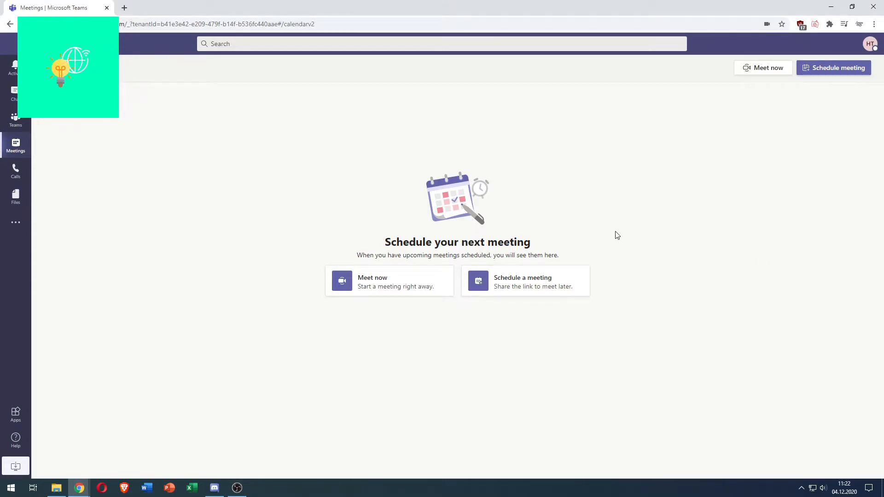
pyautogui.moveTo(223, 218)
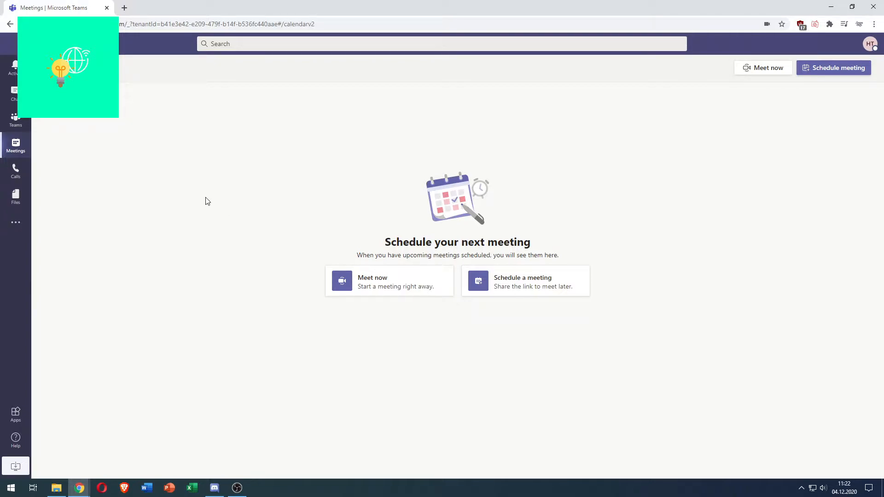
pyautogui.moveTo(350, 247)
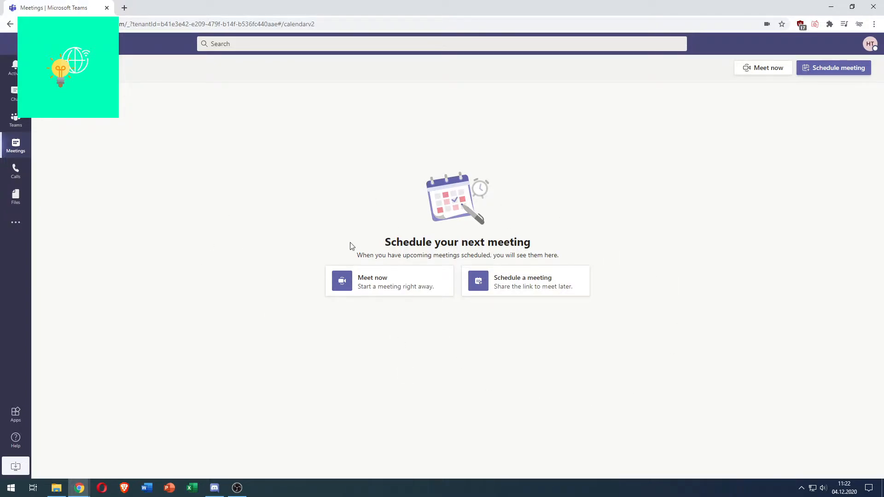
pyautogui.moveTo(293, 274)
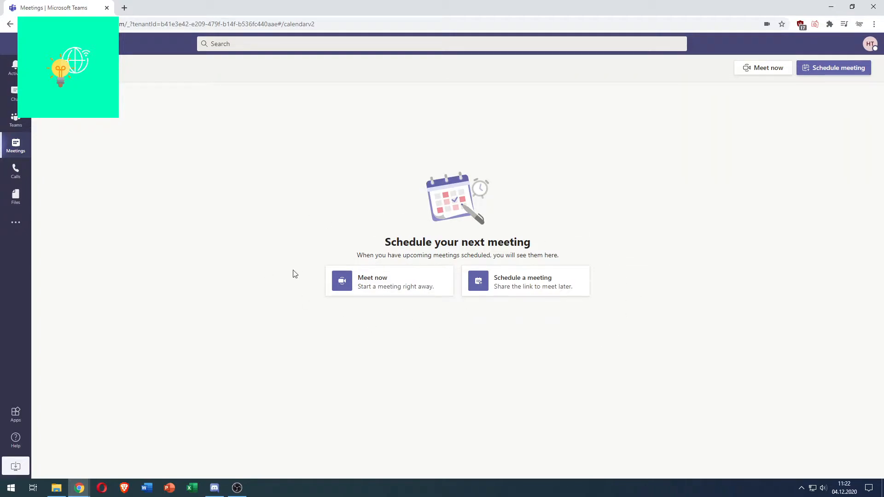
pyautogui.moveTo(597, 257)
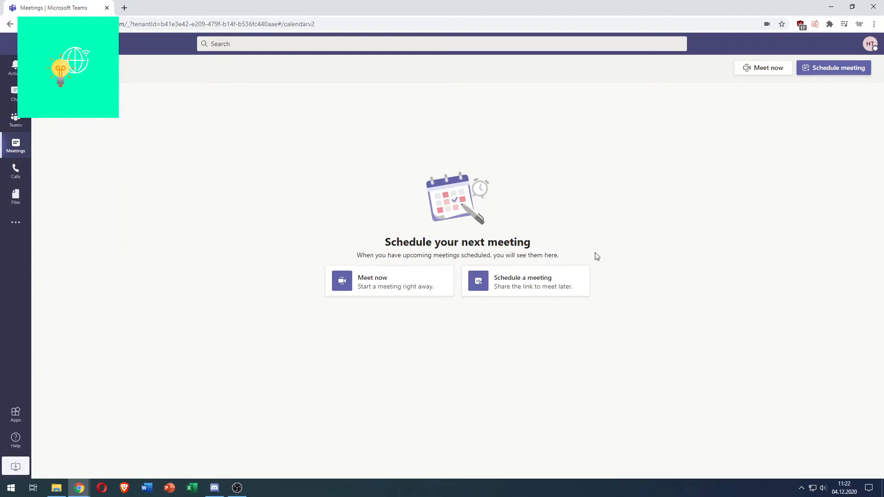
pyautogui.moveTo(334, 325)
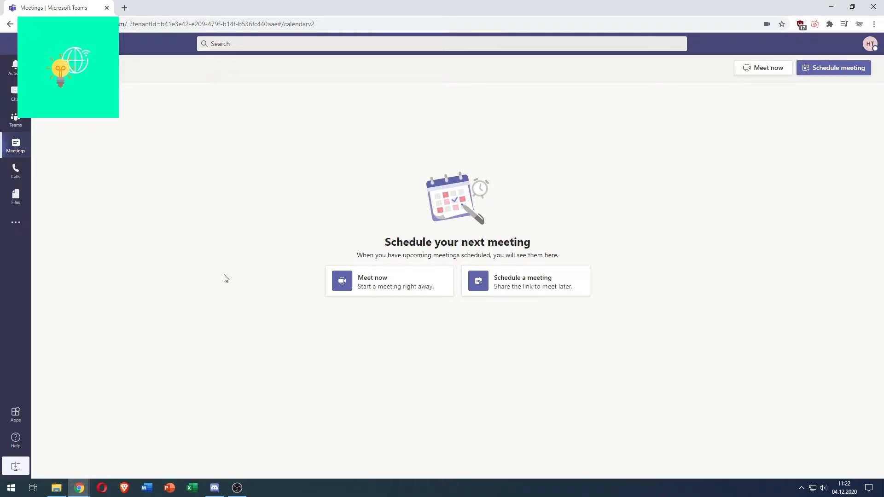
pyautogui.moveTo(239, 207)
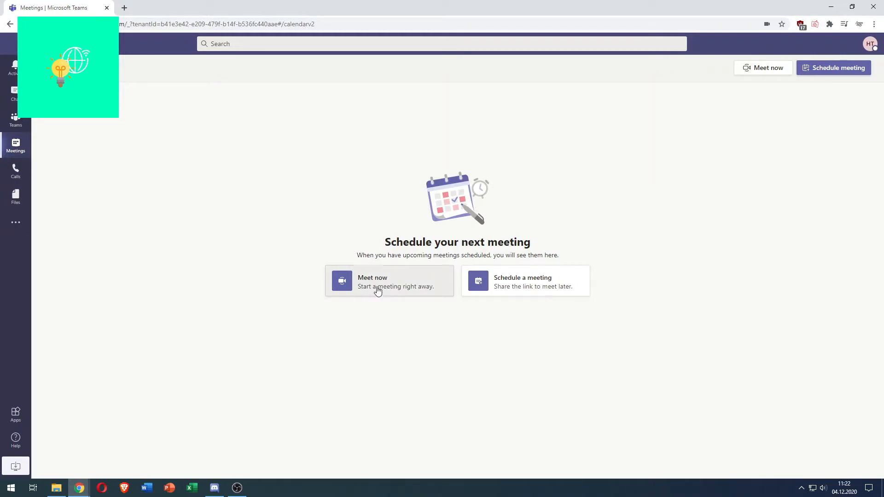
# Start an instant Meet now meeting and reach the pre-join screen for 'Meeting with How To Global'.
pyautogui.click(389, 282)
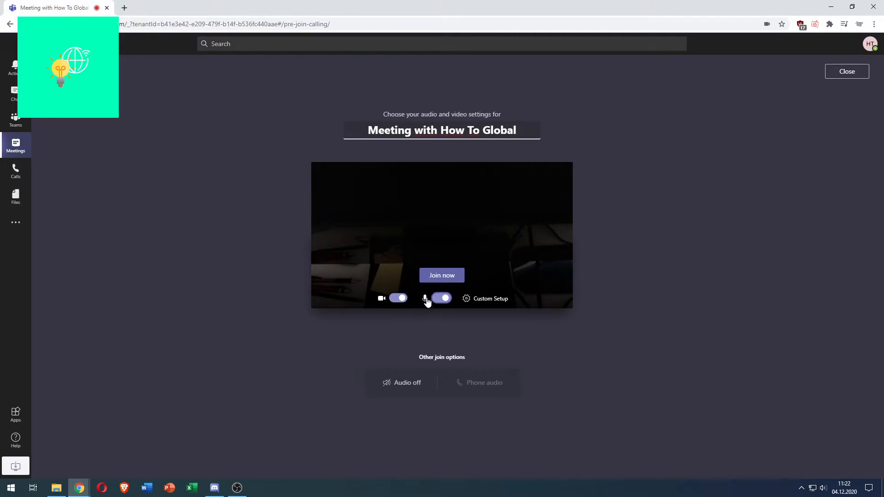
pyautogui.moveTo(428, 300)
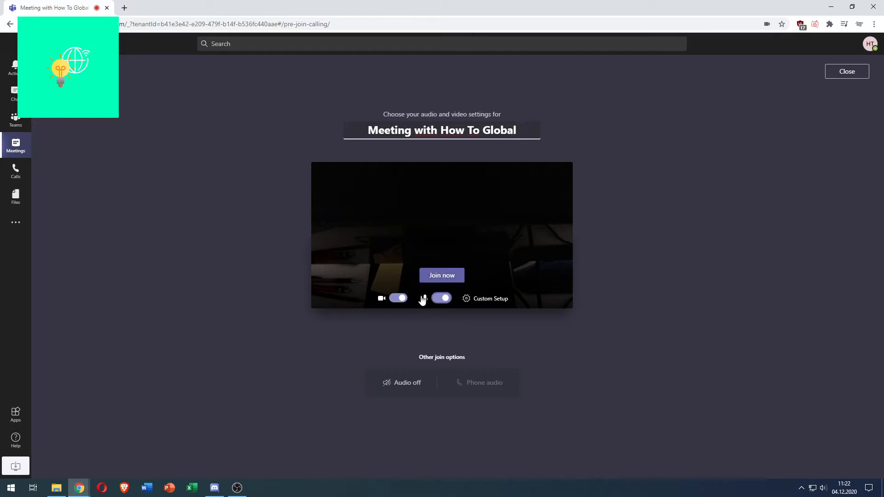
pyautogui.click(441, 299)
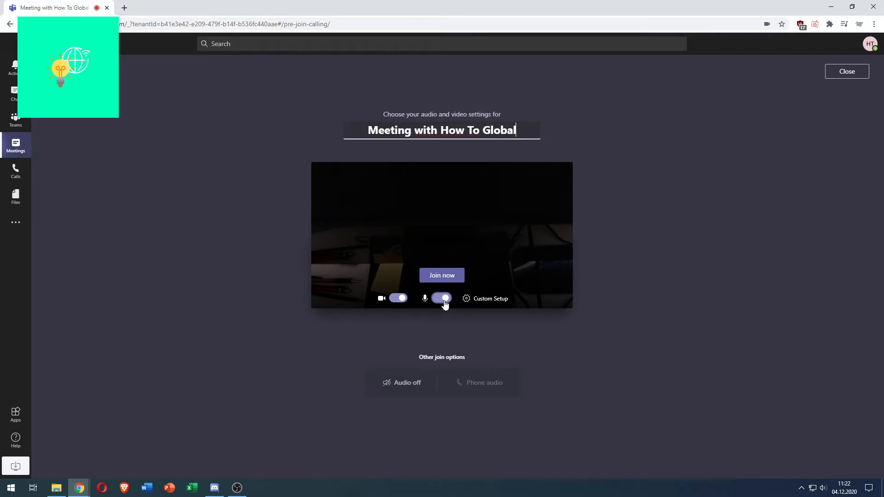
pyautogui.moveTo(443, 298)
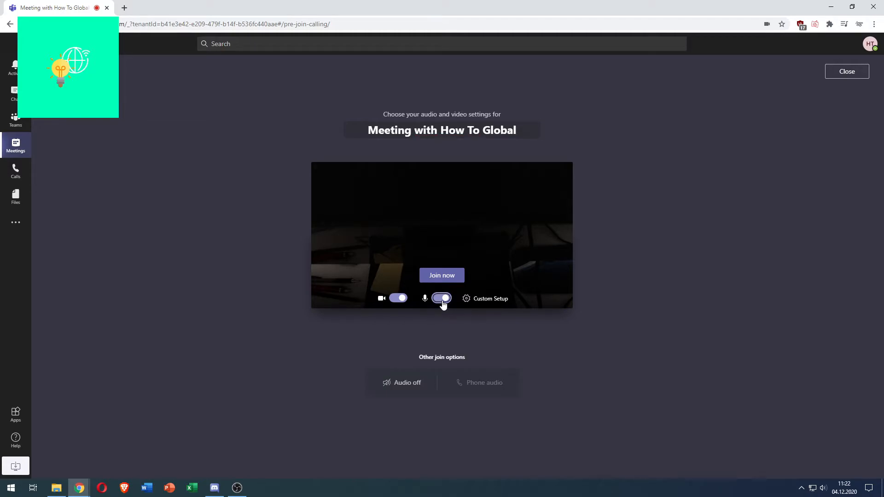
pyautogui.click(441, 298)
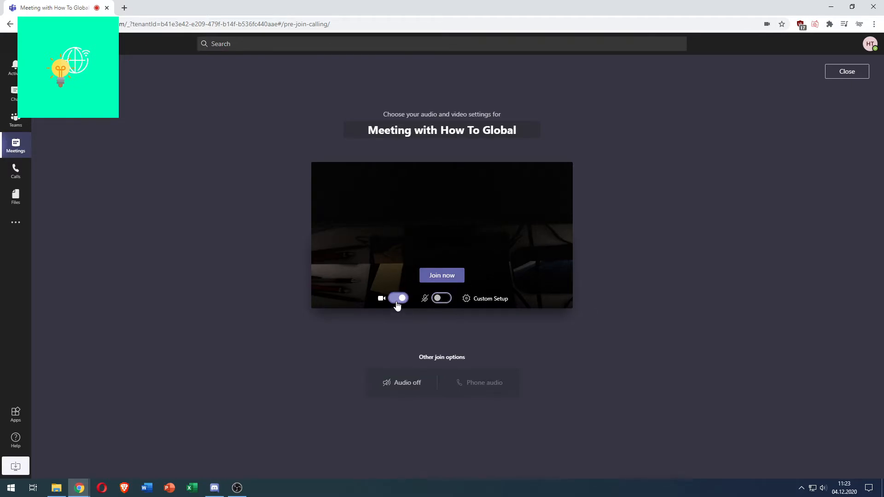
pyautogui.click(398, 299)
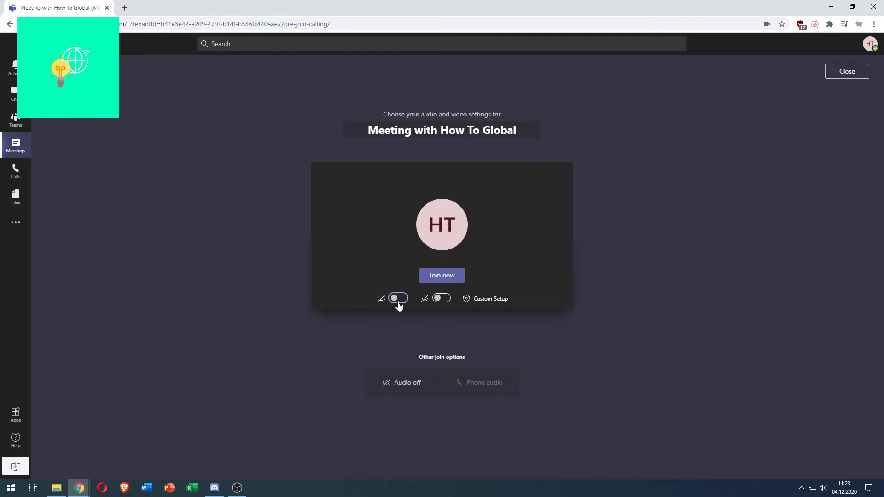
pyautogui.click(398, 297)
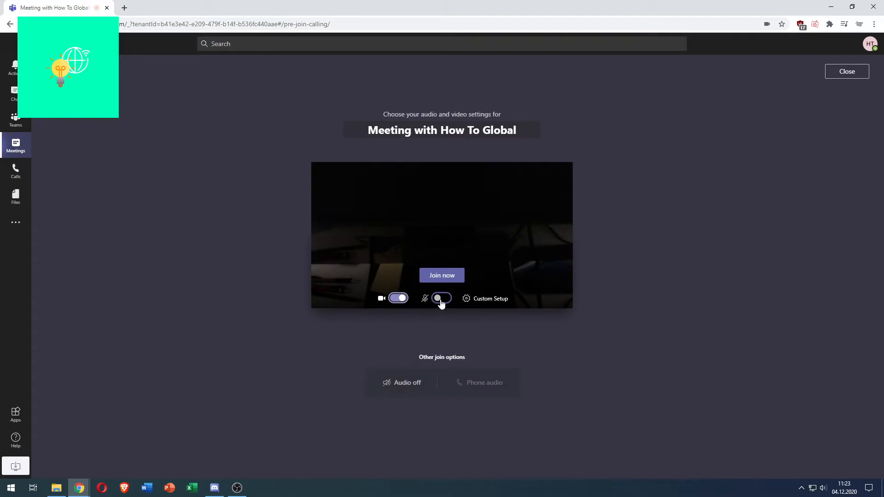
pyautogui.click(441, 299)
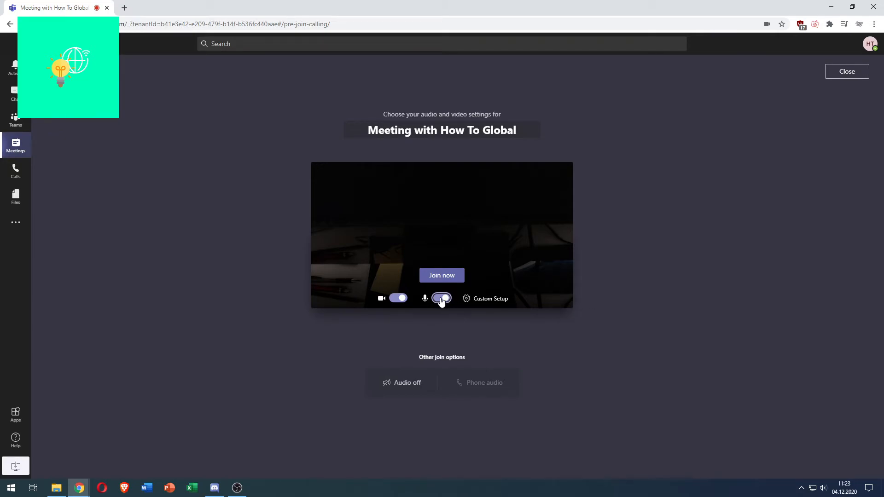
pyautogui.click(441, 275)
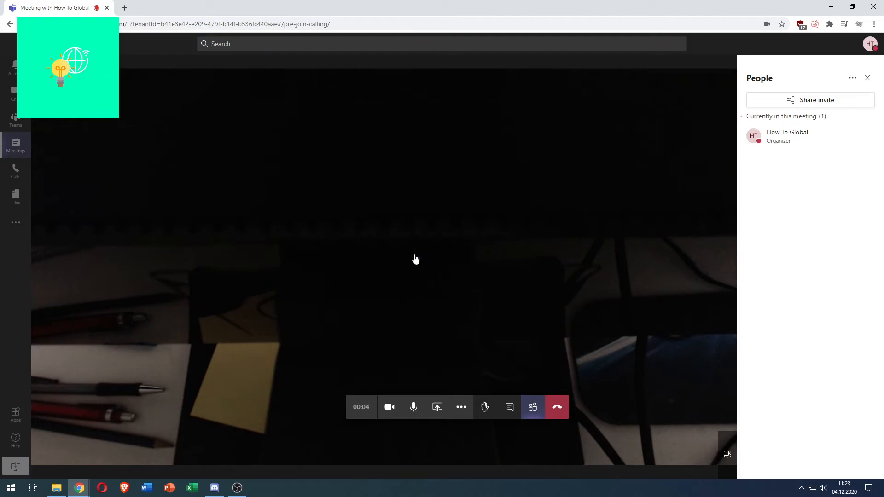
pyautogui.moveTo(363, 279)
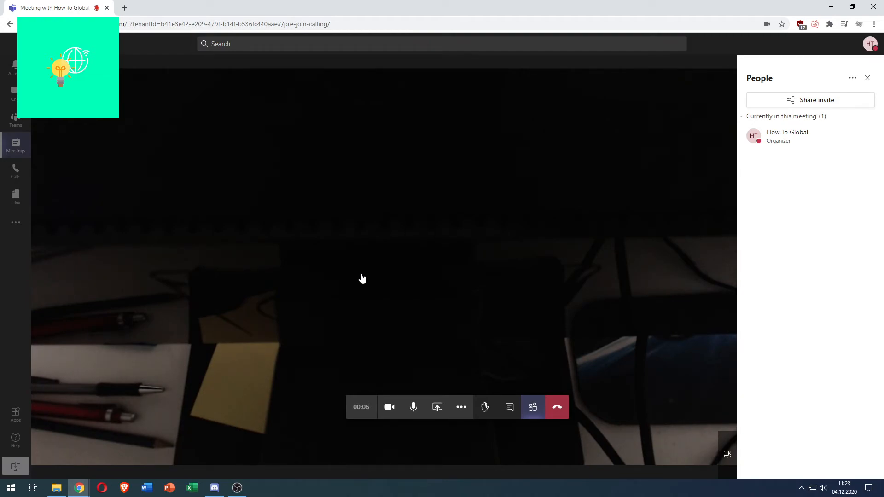
pyautogui.moveTo(462, 254)
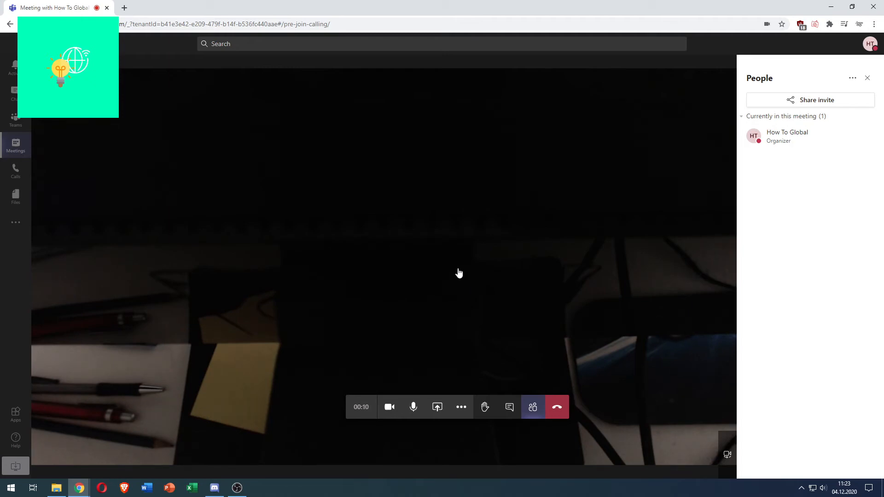
pyautogui.moveTo(414, 407)
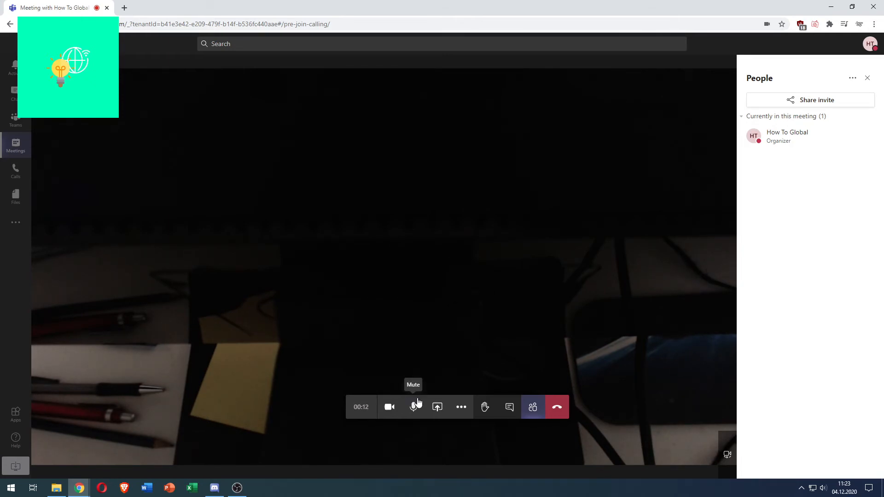
# Mute the microphone from the meeting toolbar so How To Global shows as muted.
pyautogui.click(412, 407)
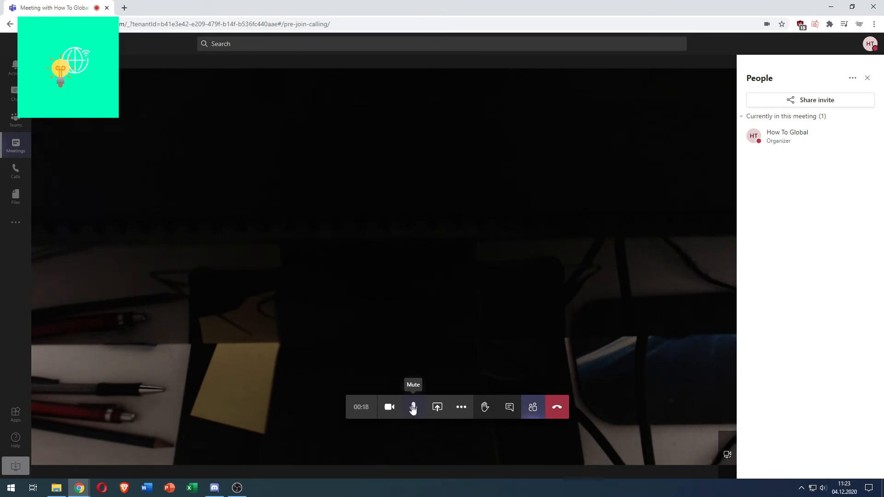
pyautogui.click(412, 407)
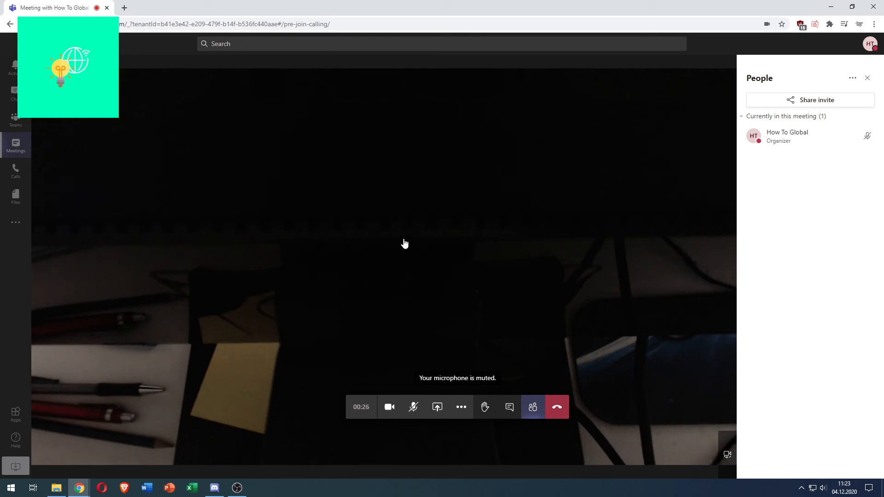
pyautogui.moveTo(417, 248)
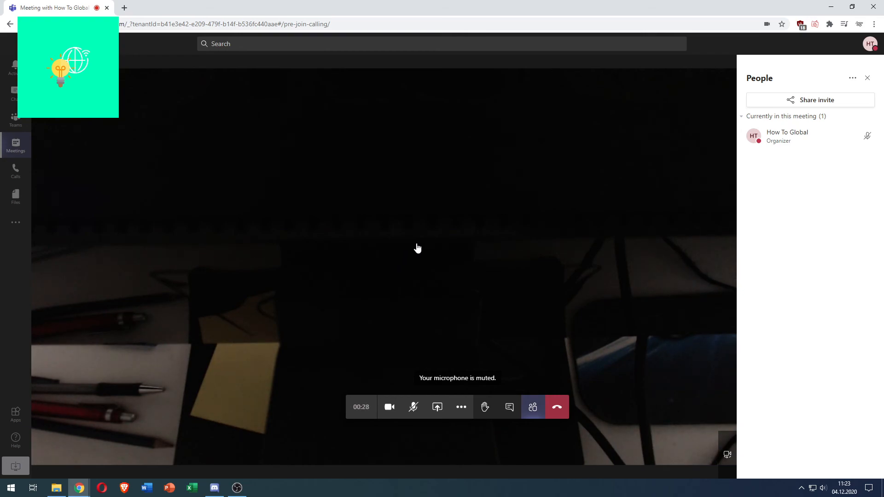